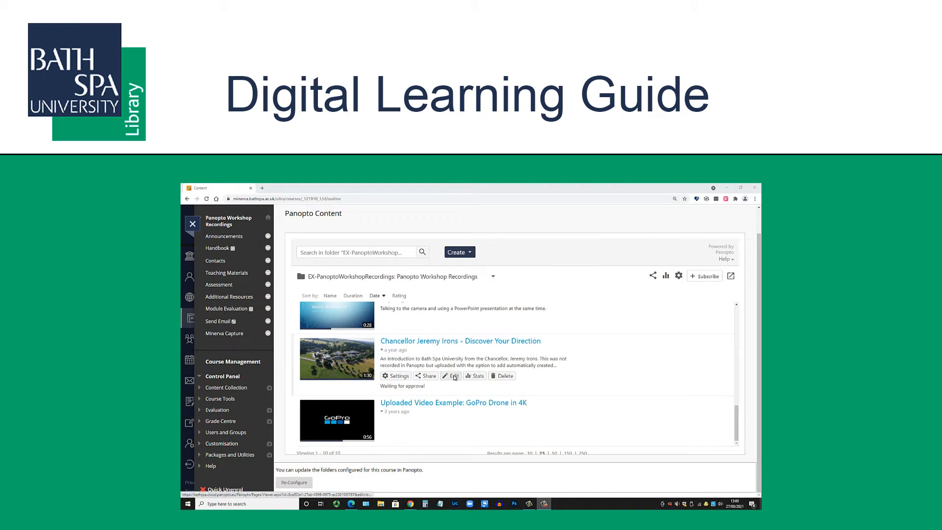
- Open the Chancellor Jeremy Irons video in the Panopto editor and show its Captions panel
{"action": "left_click", "coordinate": [450, 375]}
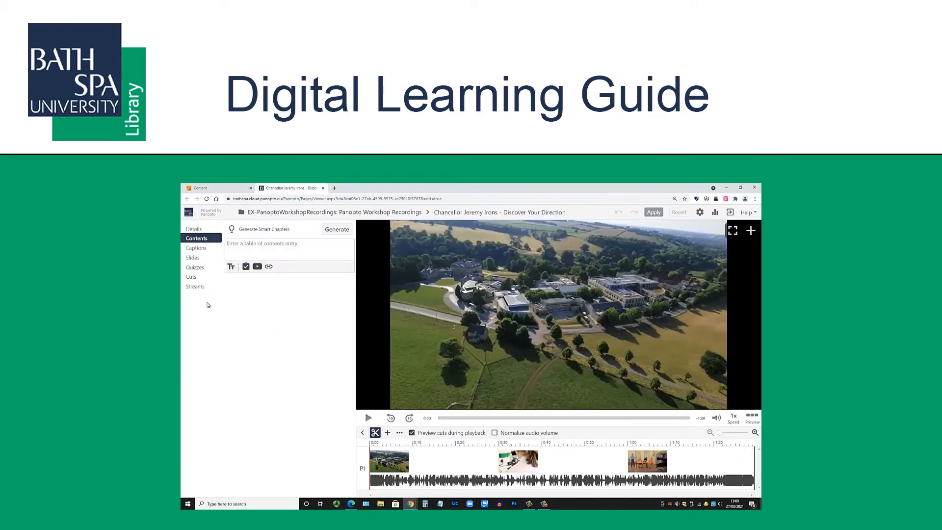
{"action": "left_click", "coordinate": [196, 248]}
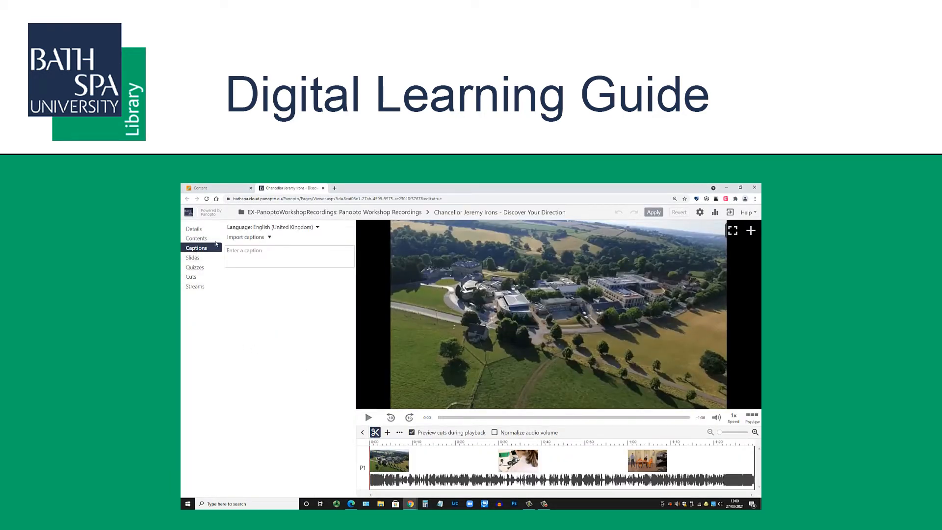
{"action": "left_click", "coordinate": [247, 236]}
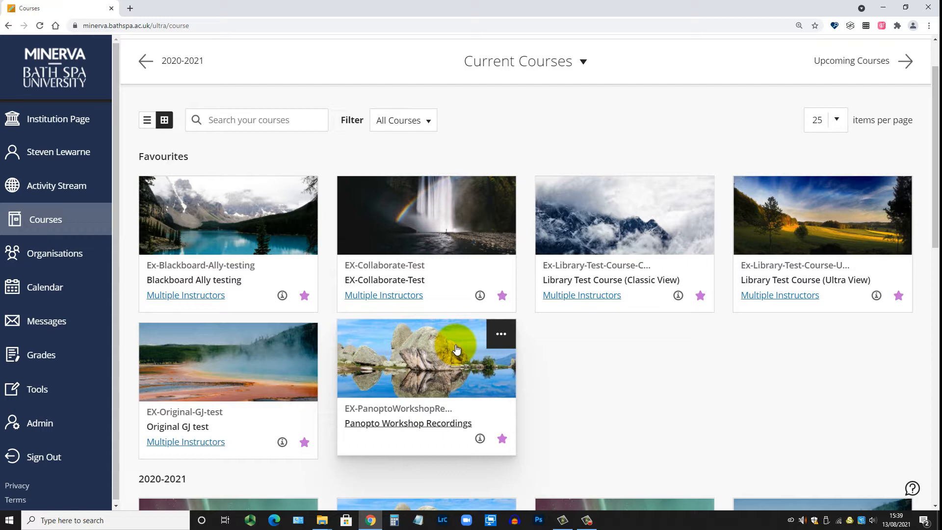
- Open the Panopto Workshop Recordings course and its Minerva Capture content folder
{"action": "left_click", "coordinate": [408, 423]}
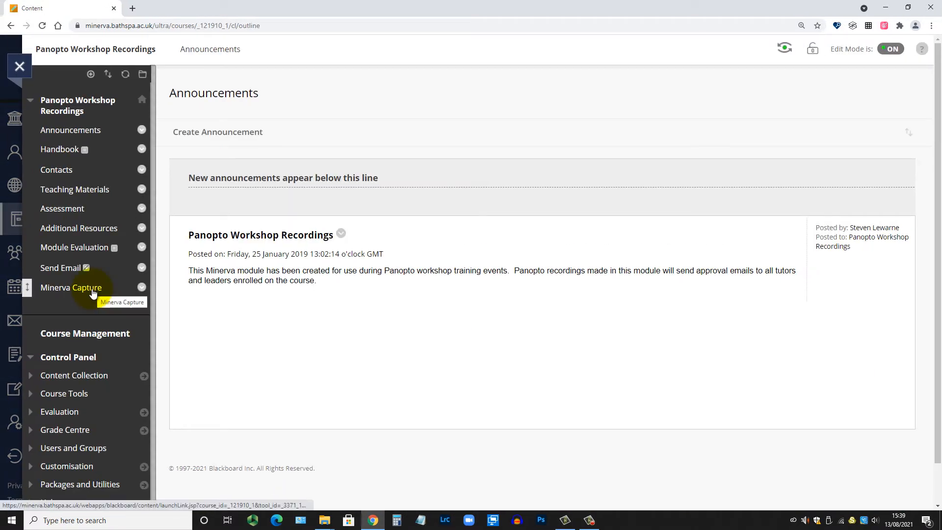
{"action": "left_click", "coordinate": [71, 287]}
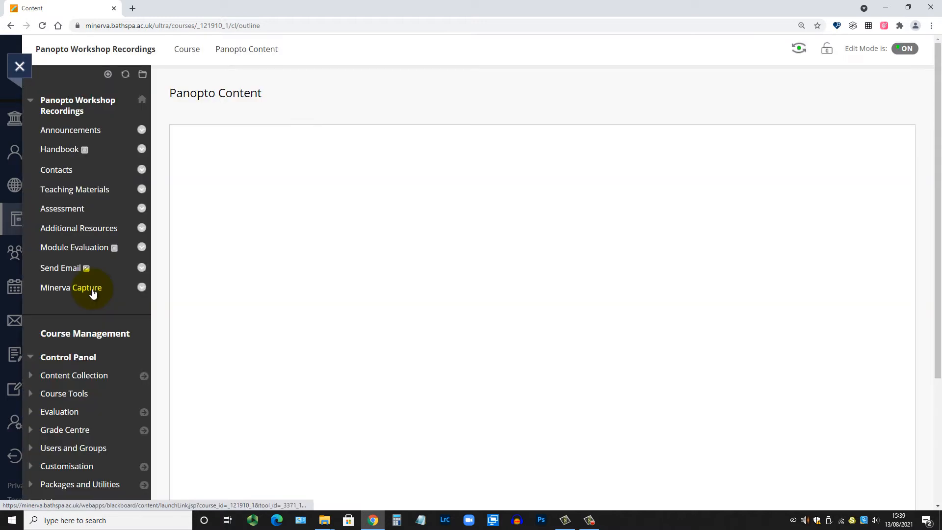
{"action": "left_click", "coordinate": [70, 287]}
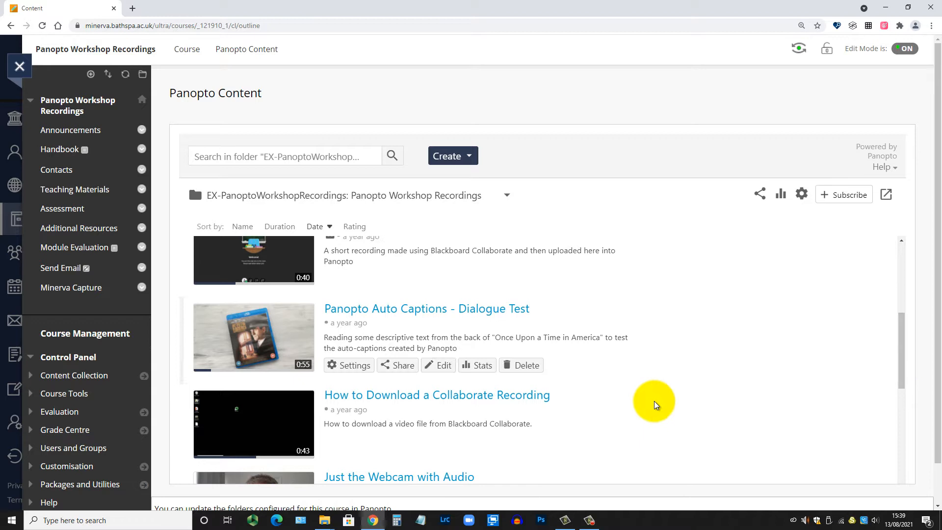
{"action": "mouse_move", "coordinate": [564, 155]}
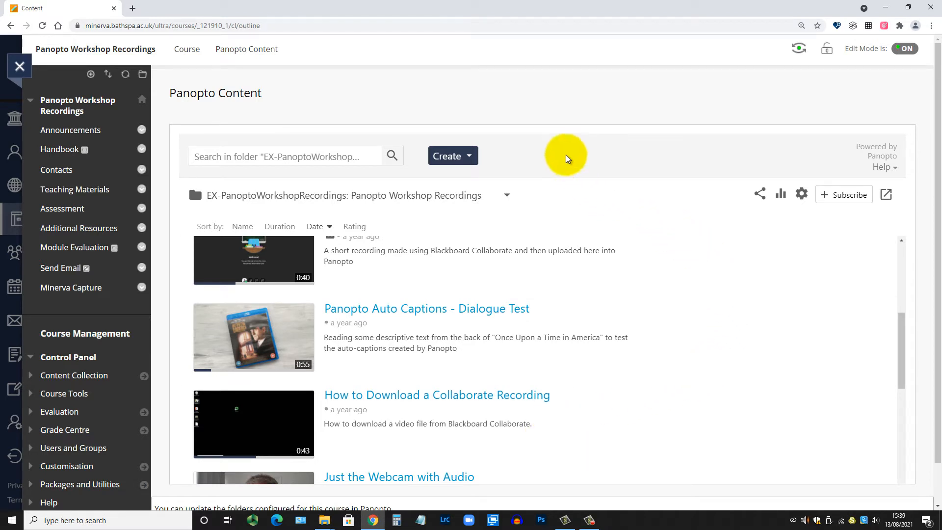
{"action": "mouse_move", "coordinate": [468, 182]}
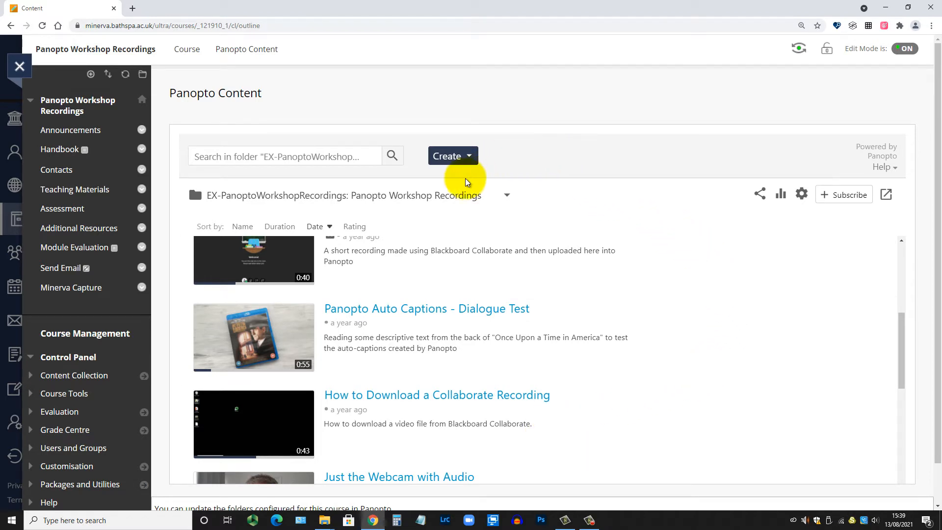
- Choose Upload media from the Create menu in the workshop recordings folder
{"action": "left_click", "coordinate": [448, 156]}
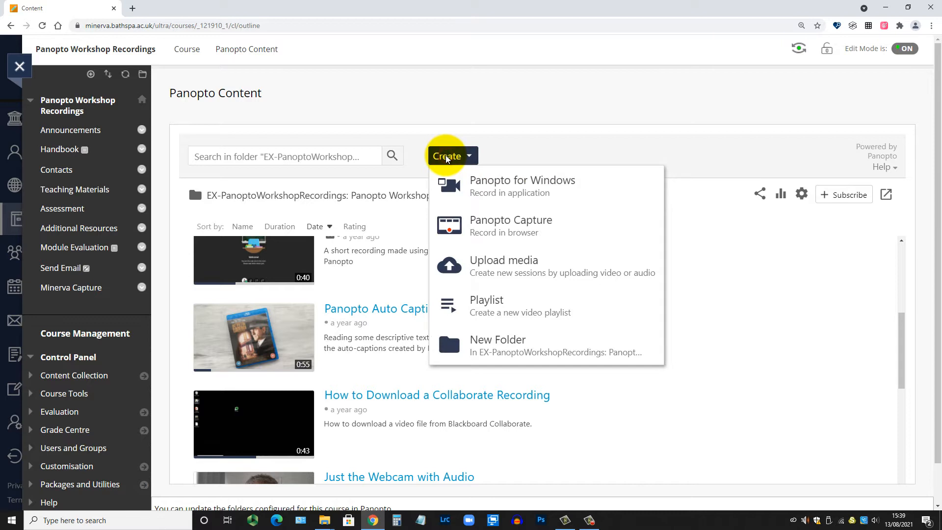
{"action": "mouse_move", "coordinate": [505, 278]}
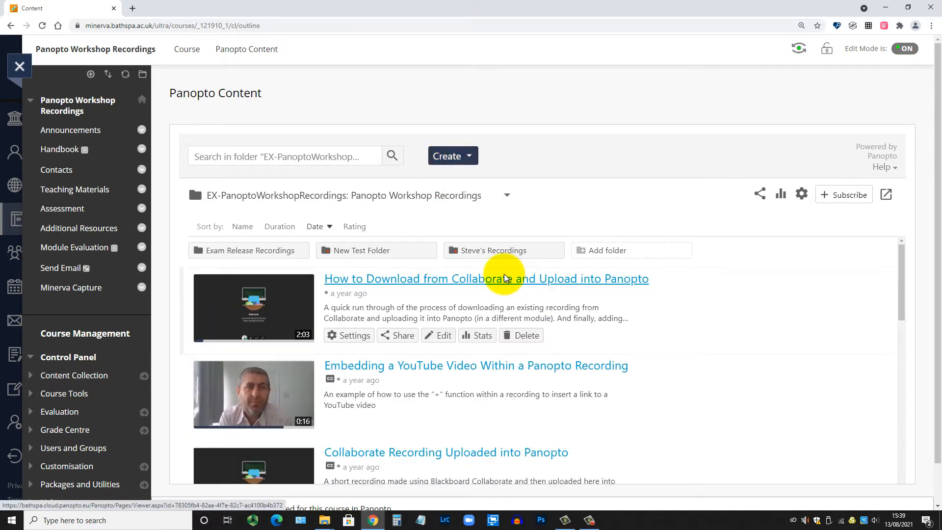
{"action": "left_click", "coordinate": [452, 156]}
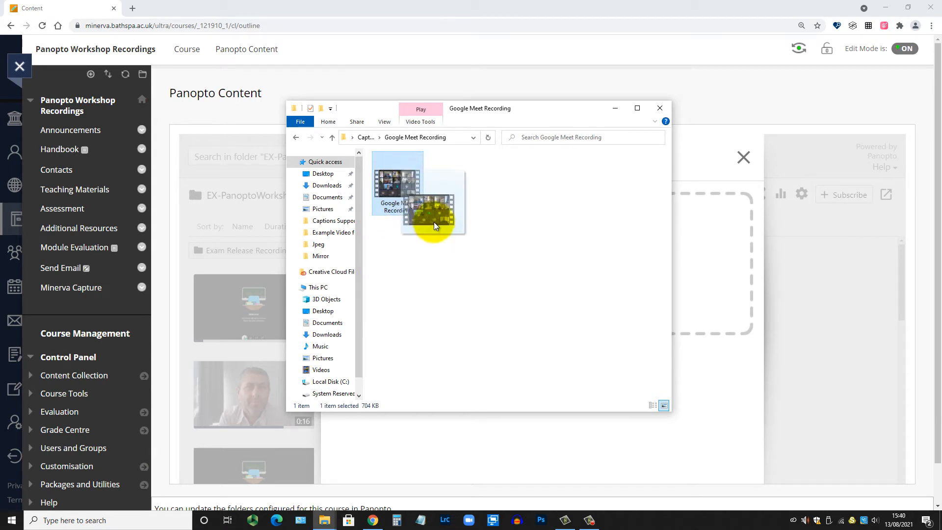
- Drag the Google Meet Recording file from File Explorer onto the Panopto upload area
{"action": "left_click_drag", "start_coordinate": [433, 214], "coordinate": [685, 289]}
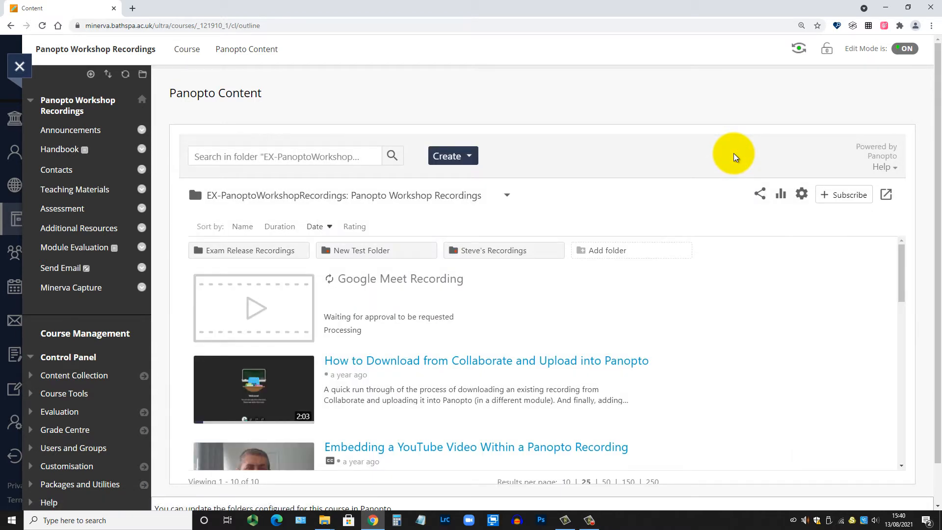
{"action": "mouse_move", "coordinate": [506, 317]}
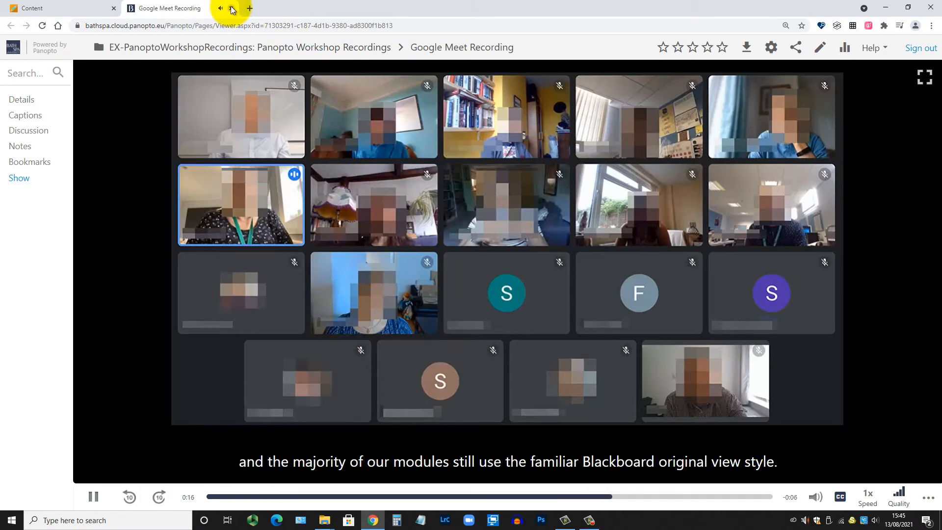
- Open the Google Meet Recording session in the Panopto editor
{"action": "left_click", "coordinate": [819, 48]}
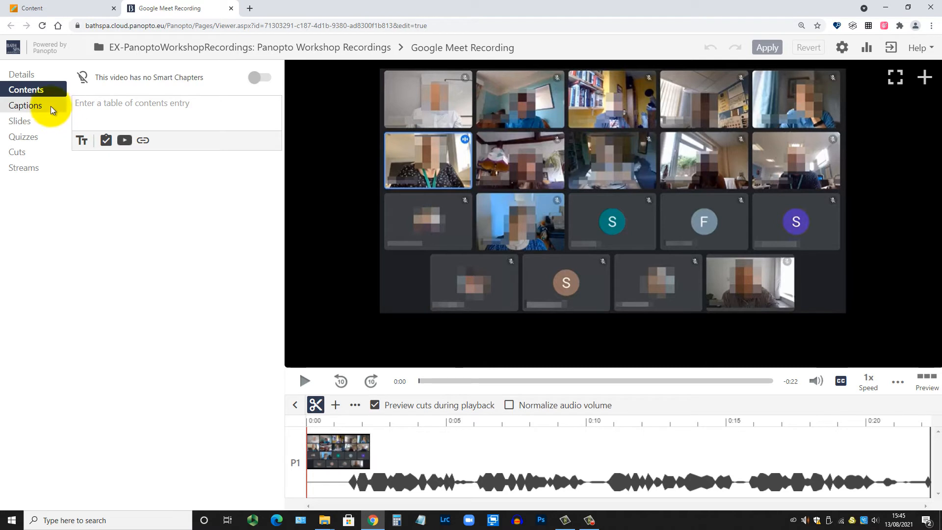
- Review the Google Meet Recording's caption entries and apply the caption changes
{"action": "left_click", "coordinate": [25, 105]}
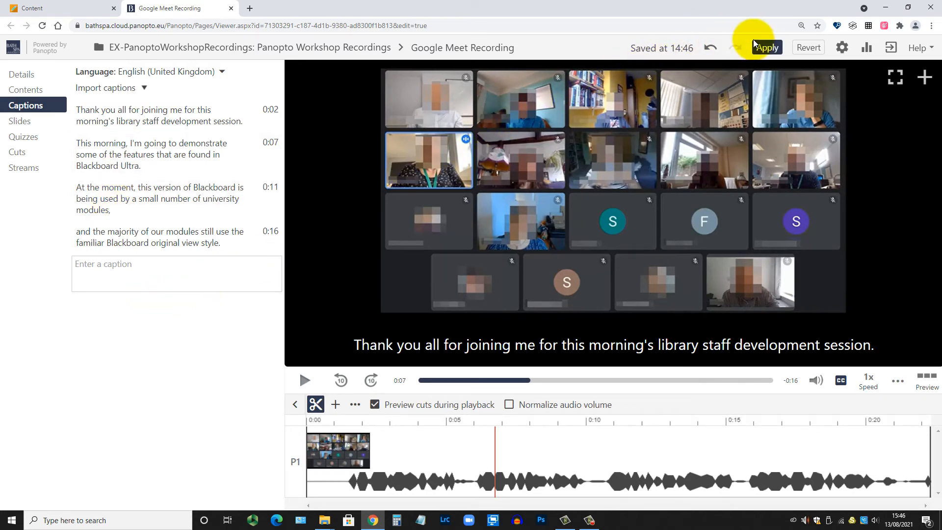
{"action": "left_click", "coordinate": [766, 48]}
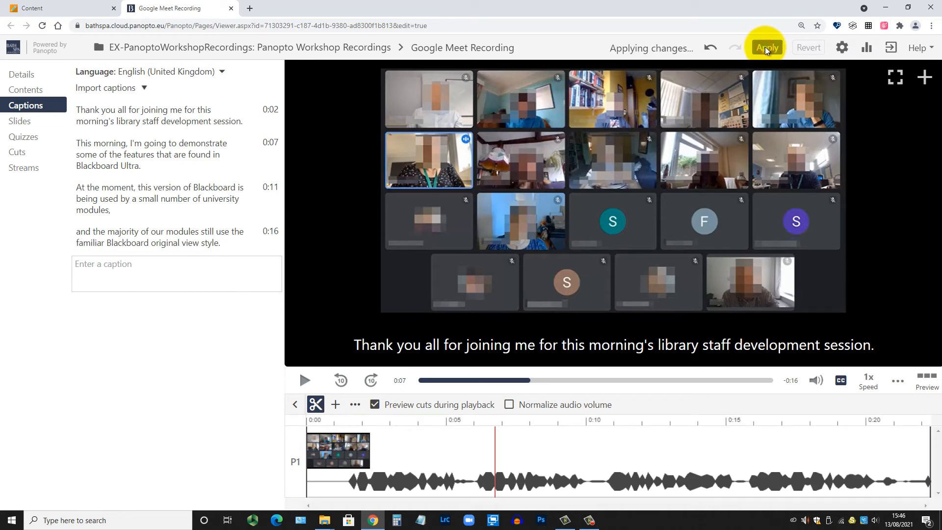
{"action": "left_click", "coordinate": [766, 48]}
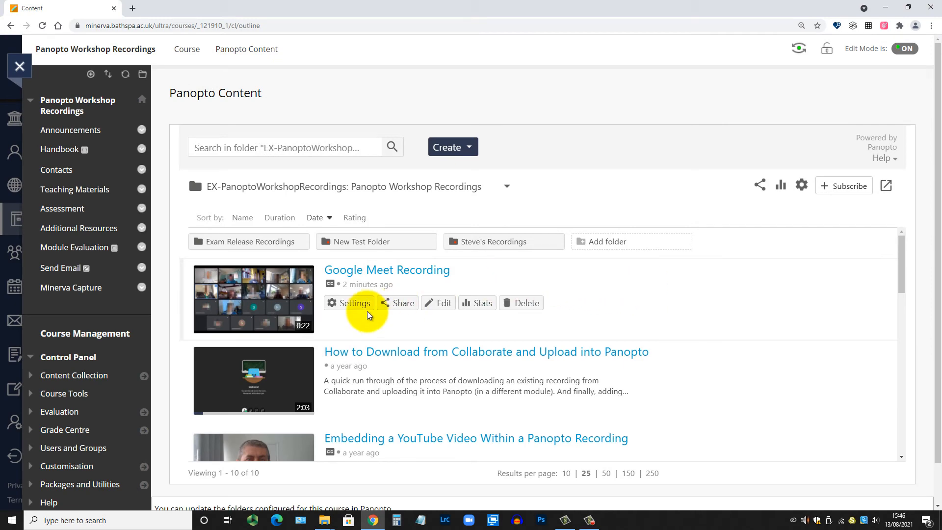
- In the recording's Settings, show Captions and expand English (United Kingdom) download options
{"action": "left_click", "coordinate": [349, 303]}
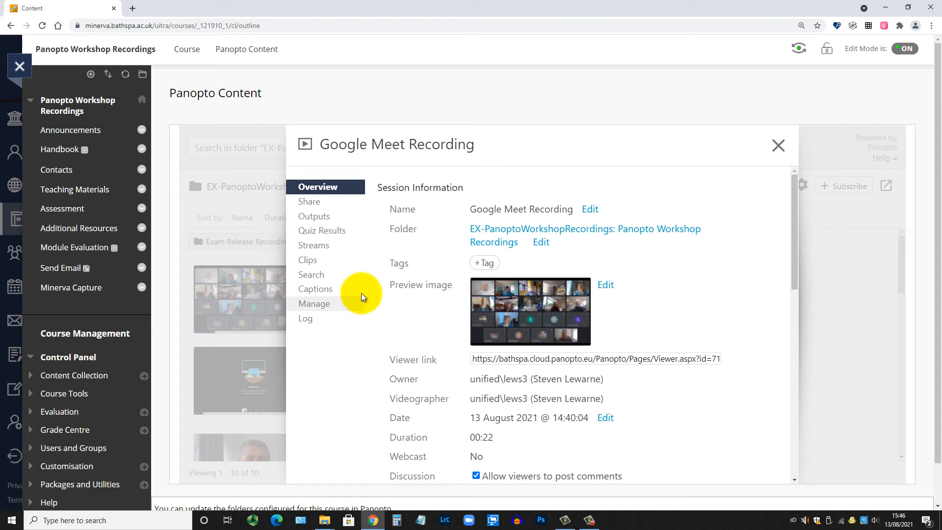
{"action": "left_click", "coordinate": [315, 289]}
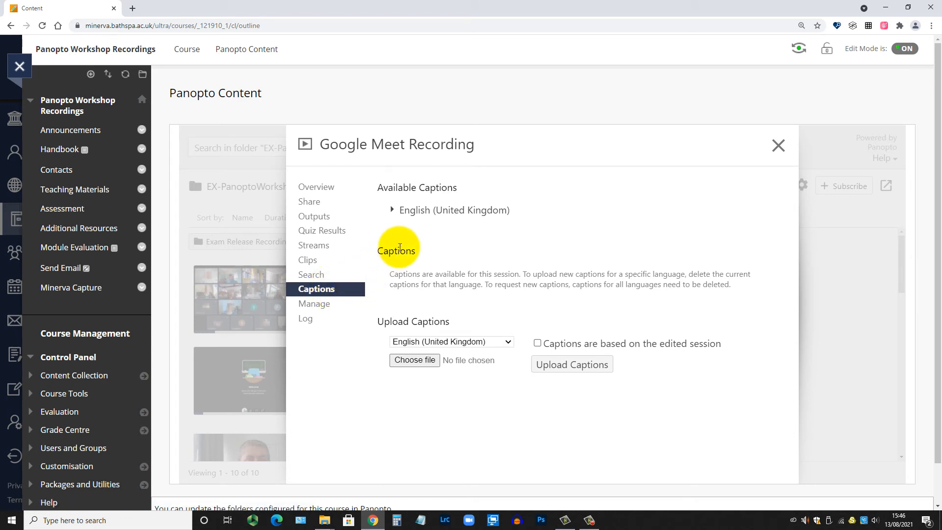
{"action": "left_click", "coordinate": [393, 210]}
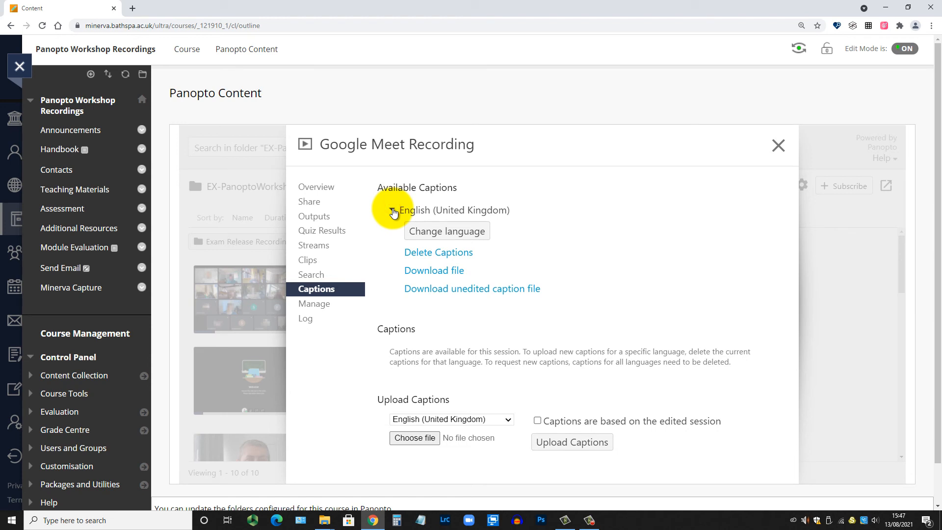